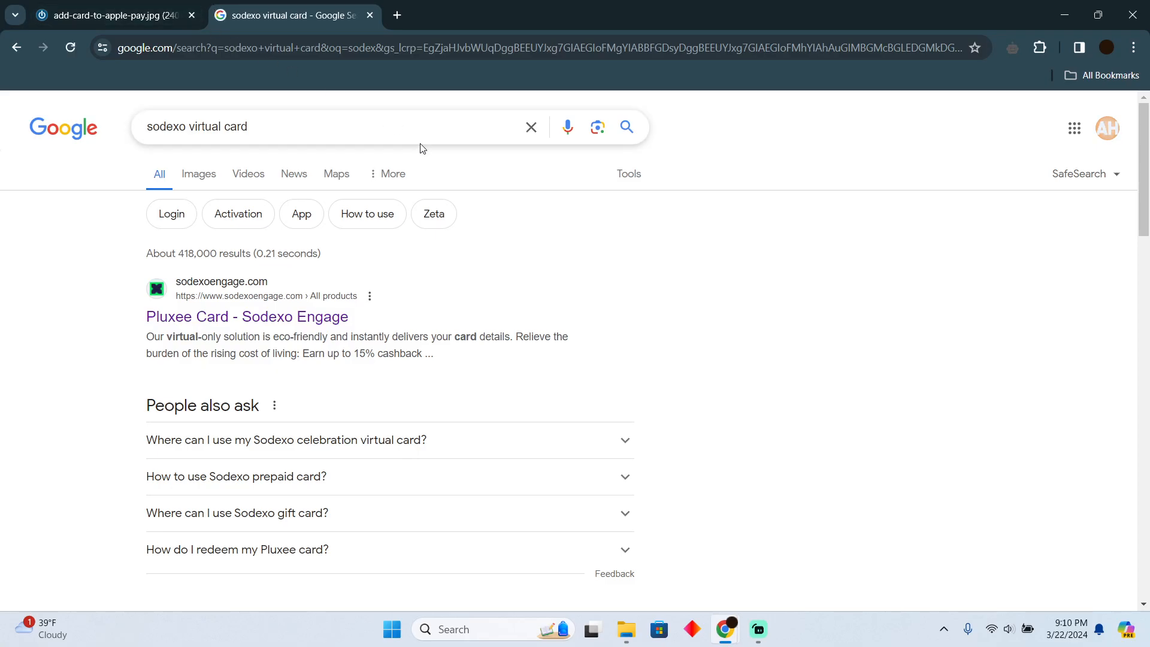
# Step: Switch the 'sodexo virtual card' search to Google Images and browse the results
pyautogui.scroll(-3)
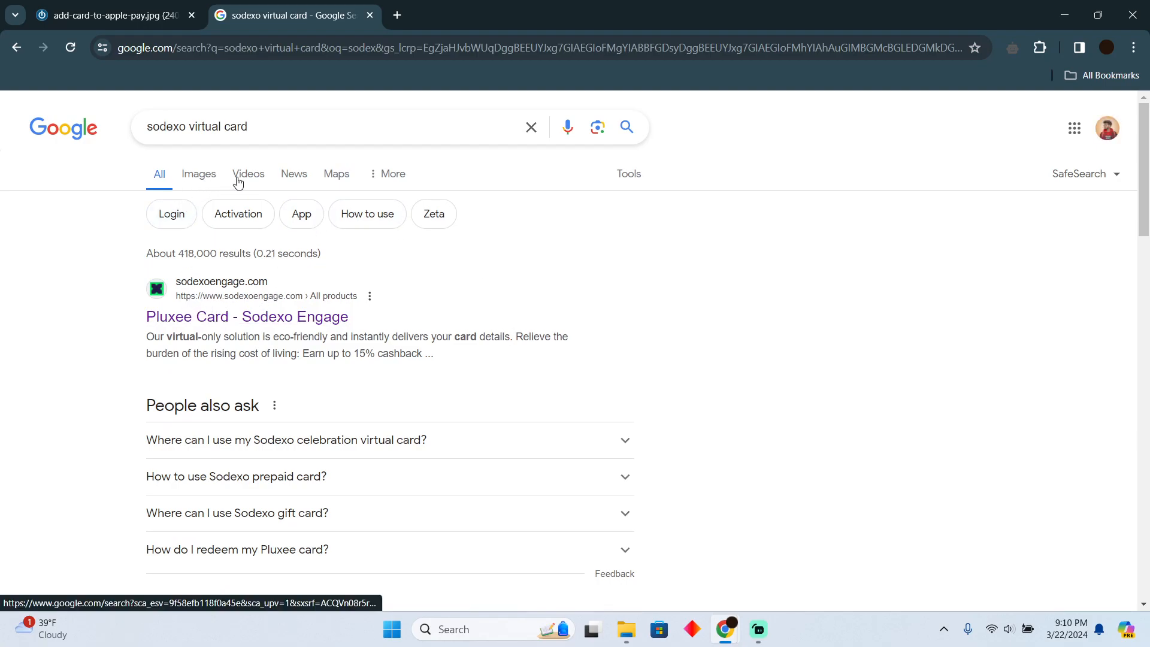
pyautogui.click(197, 174)
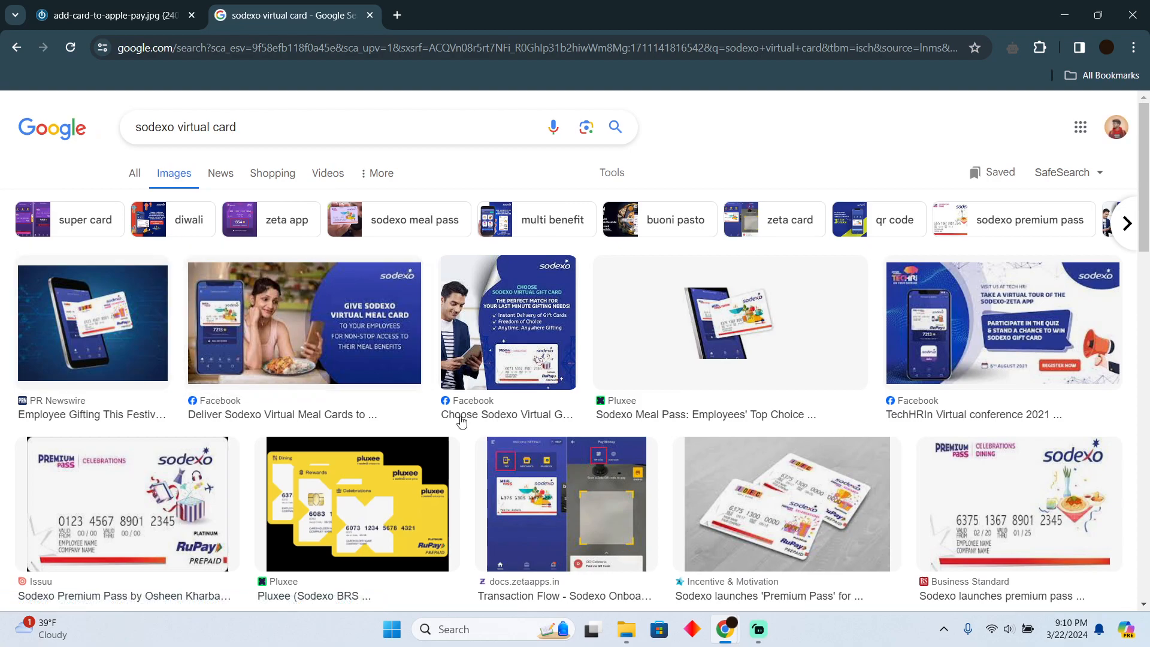
pyautogui.moveTo(419, 433)
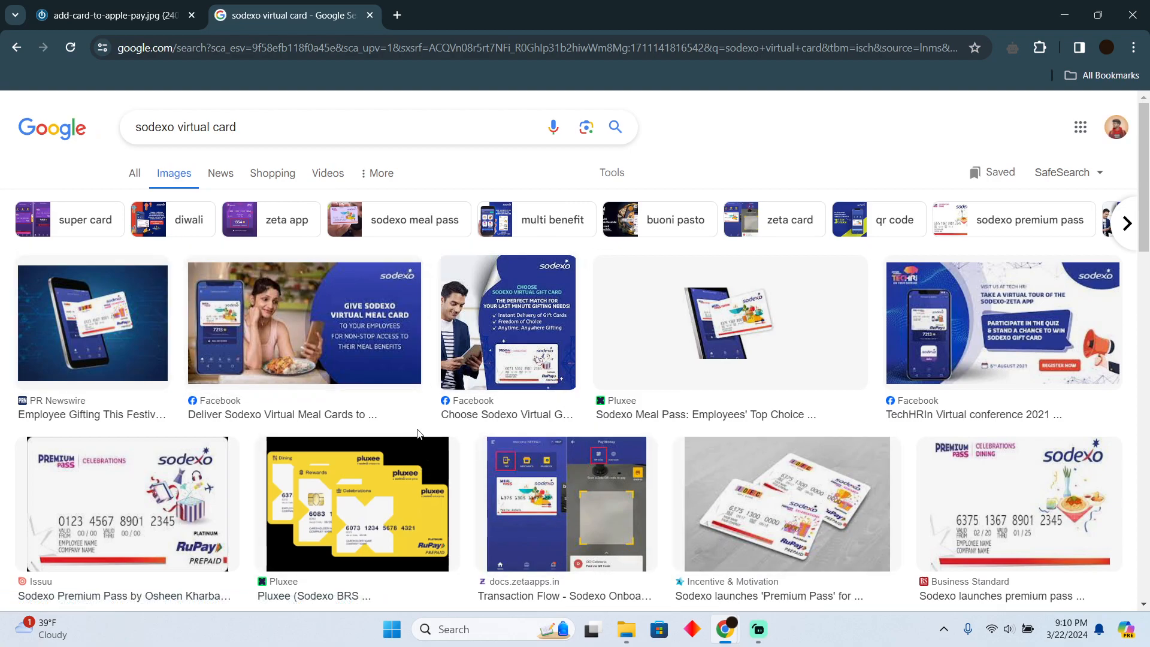
pyautogui.scroll(-3)
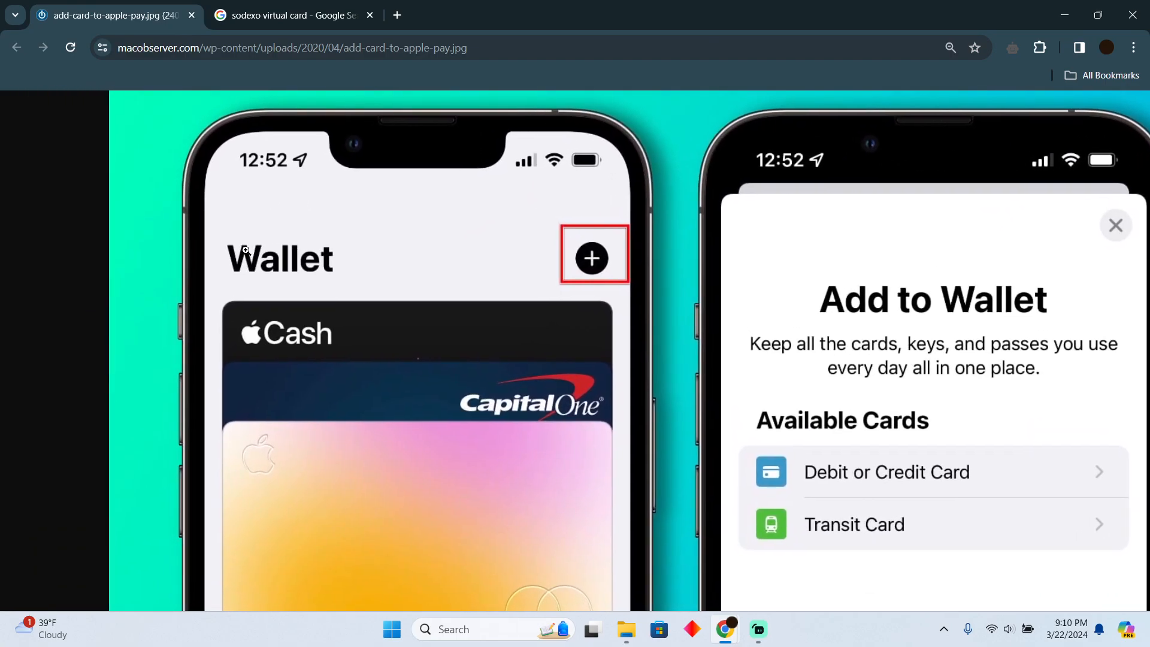
# Step: Look over the add-card-to-apple-pay.jpg reference screenshot of the Apple Wallet flow
pyautogui.scroll(-3)
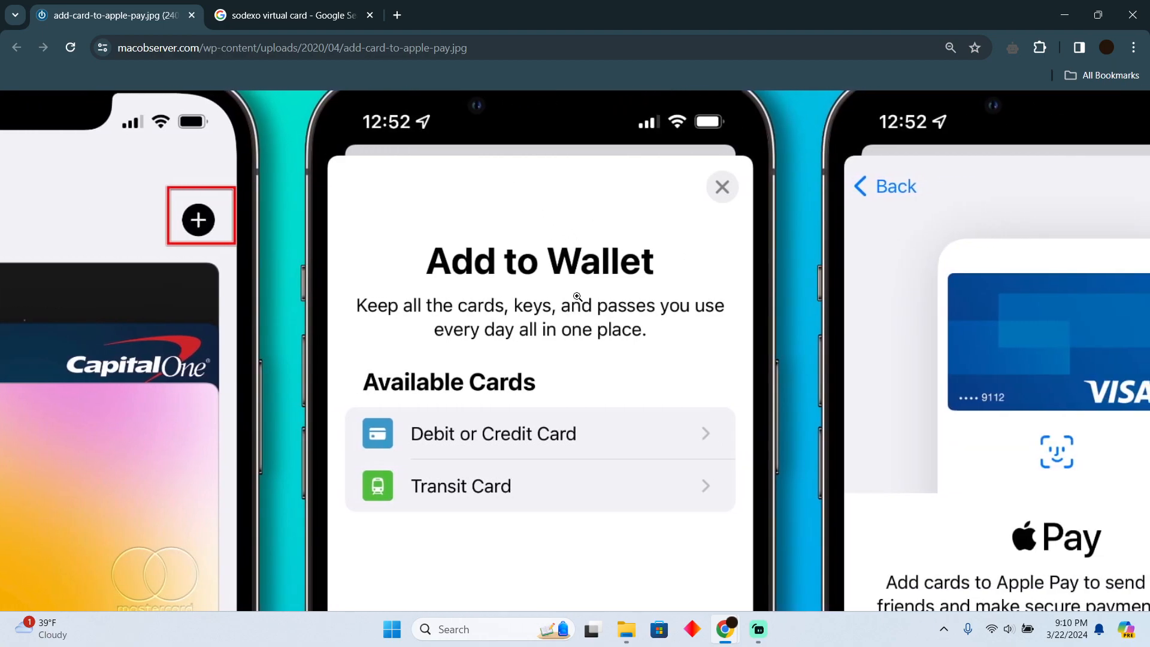
pyautogui.moveTo(479, 440)
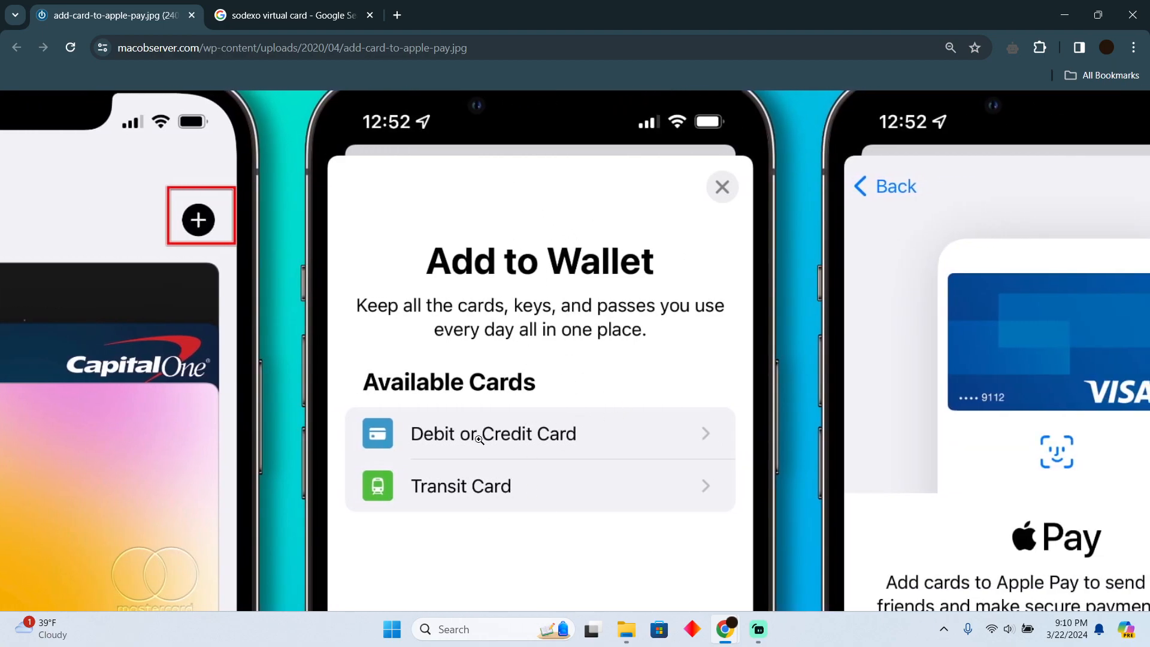
pyautogui.hscroll(3)
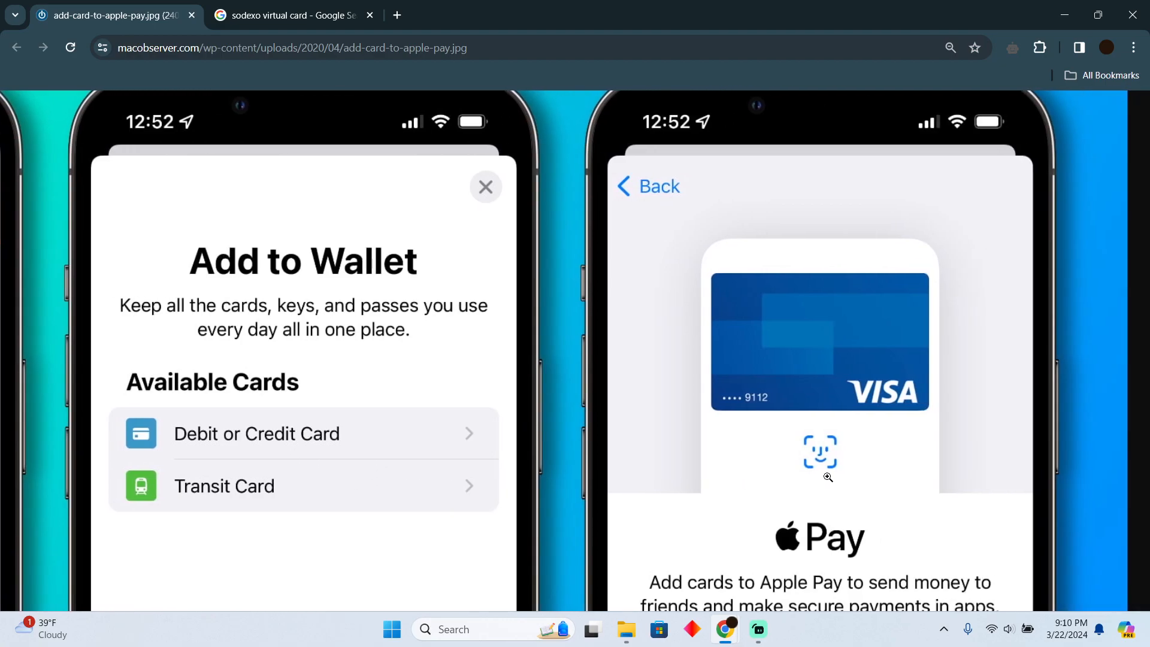
pyautogui.scroll(-3)
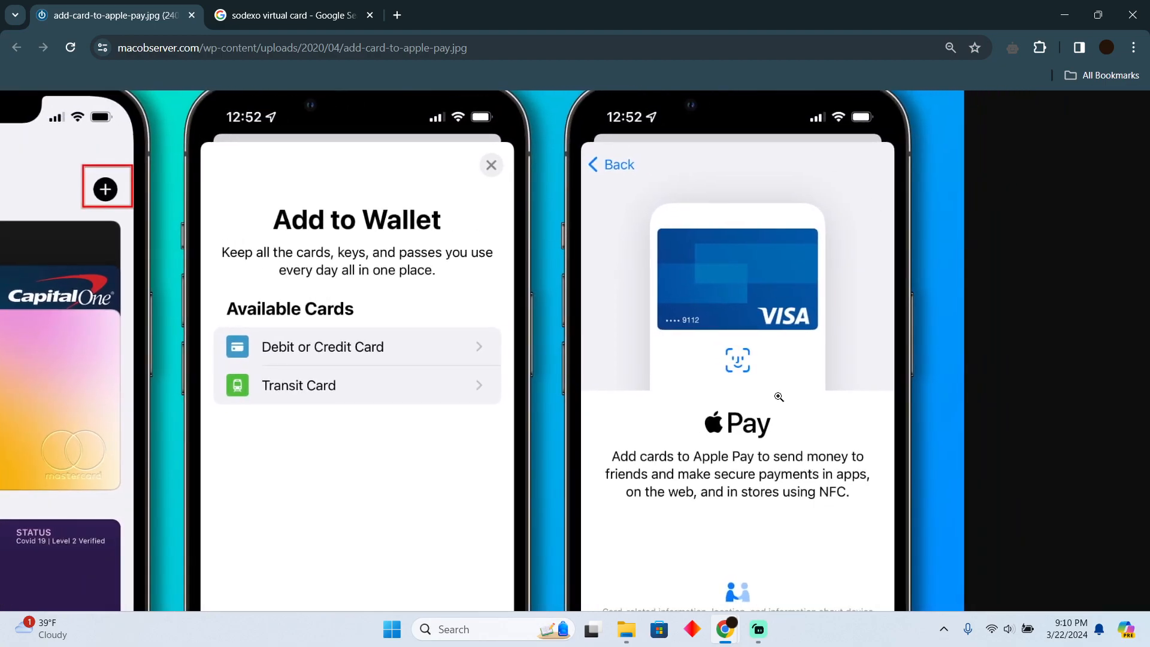
pyautogui.moveTo(344, 135)
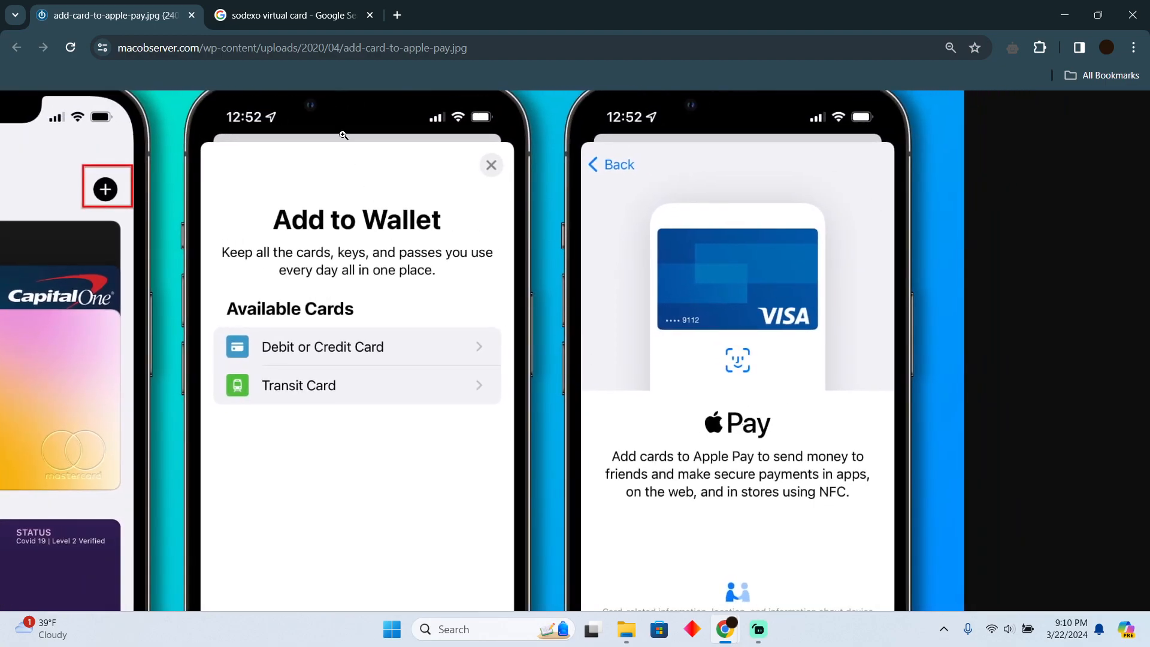
# Step: Return to the Sodexo image results and preview the PR Newswire phone-with-card image
pyautogui.click(292, 14)
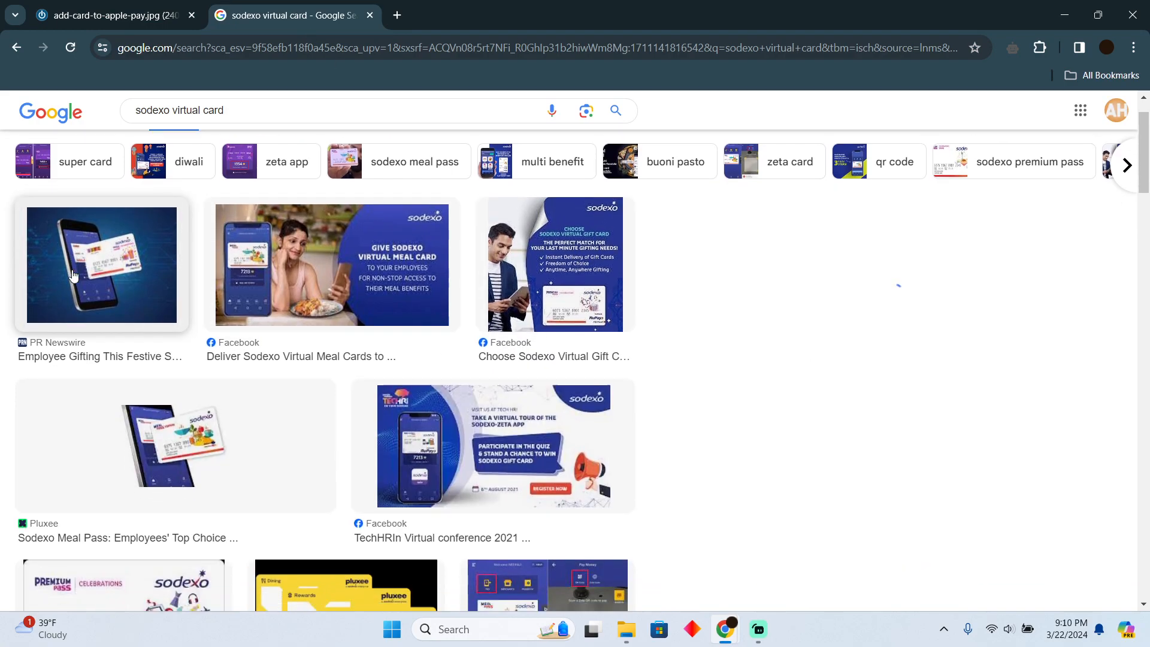
pyautogui.click(102, 265)
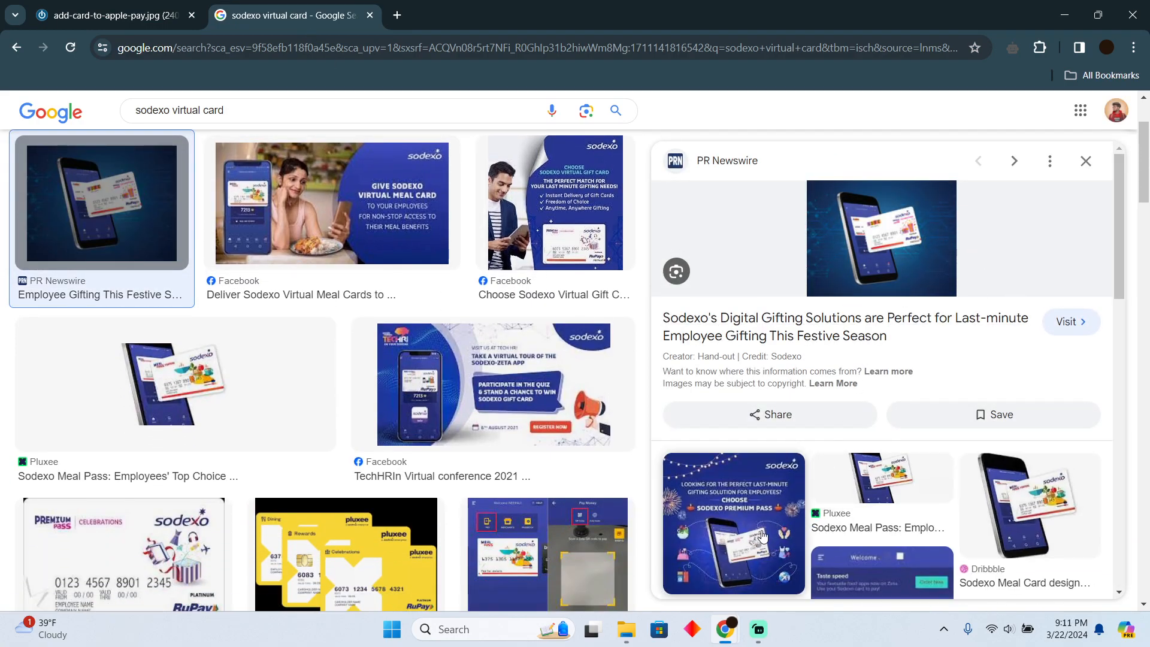